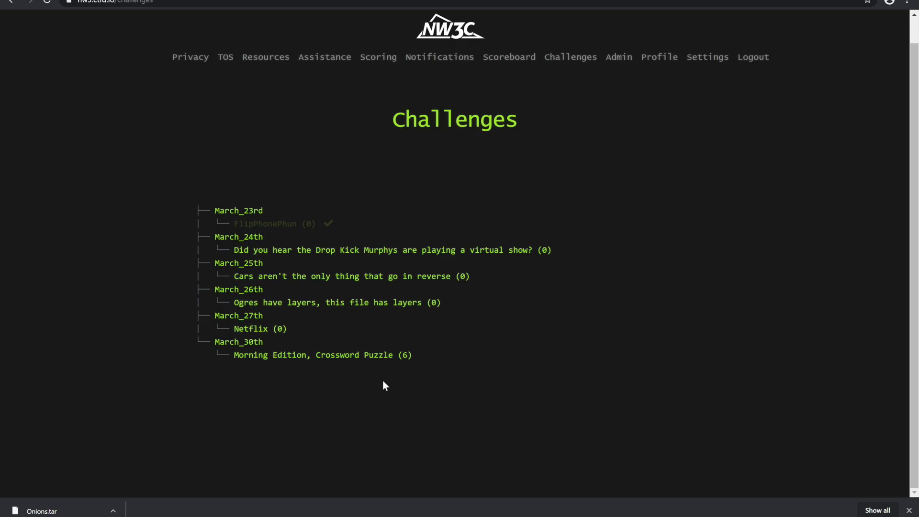
{"action": "mouse_move", "coordinate": [396, 375]}
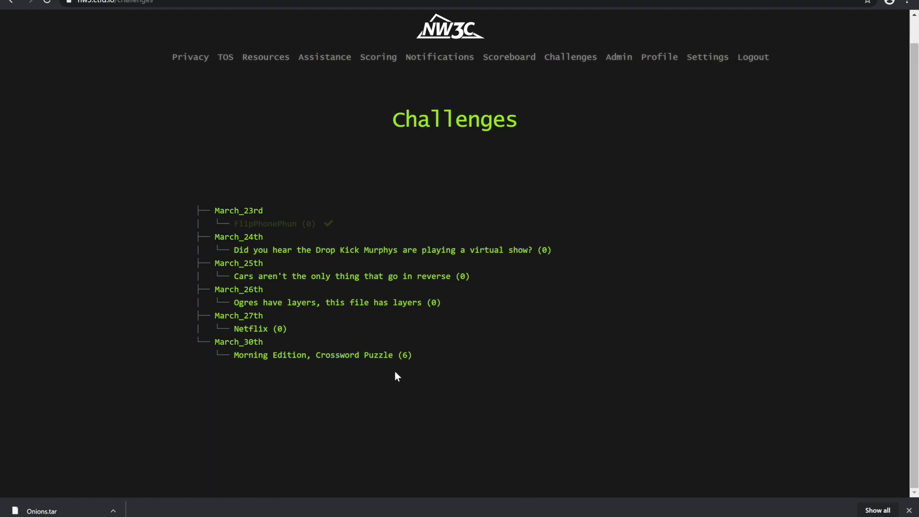
{"action": "mouse_move", "coordinate": [473, 338]}
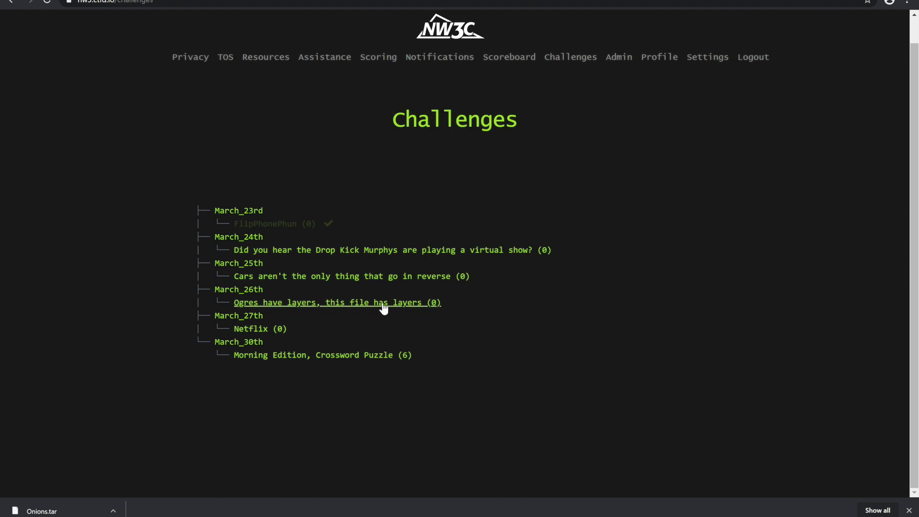
Open the 'Ogres have layers, this file has layers' challenge to view its description and MD5 hash
{"action": "left_click", "coordinate": [336, 303]}
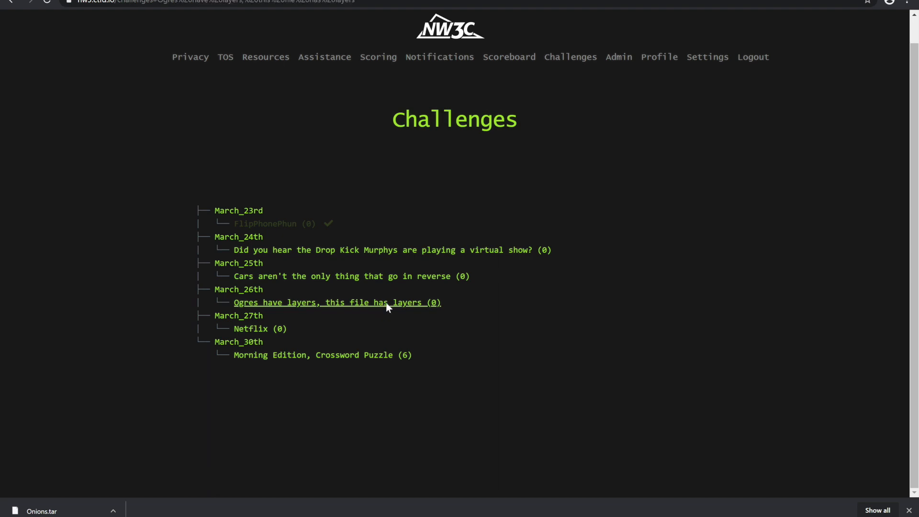
{"action": "left_click", "coordinate": [336, 302]}
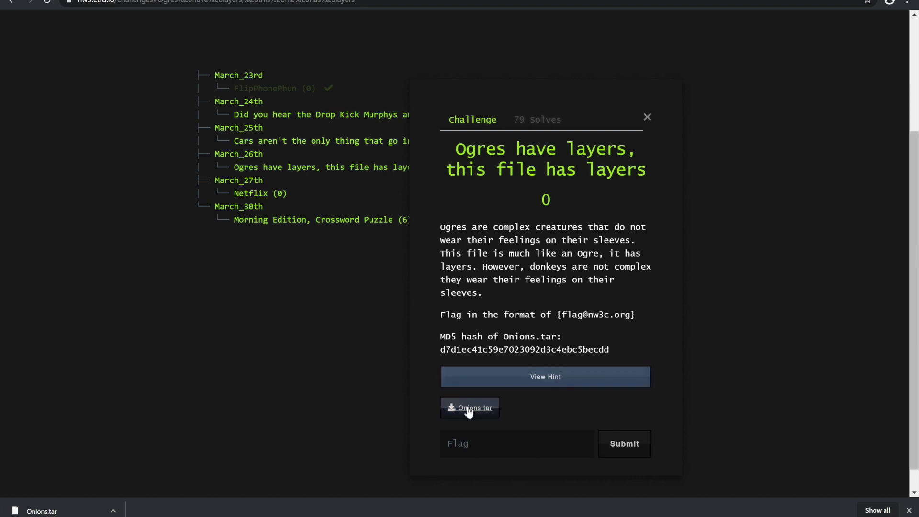
Download the Onions.tar challenge file once more
{"action": "left_click", "coordinate": [469, 408]}
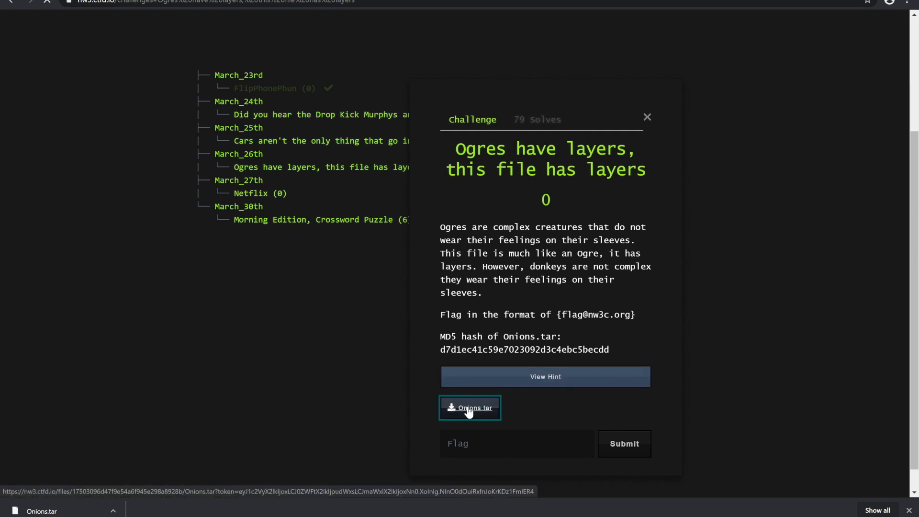
{"action": "left_click", "coordinate": [469, 408]}
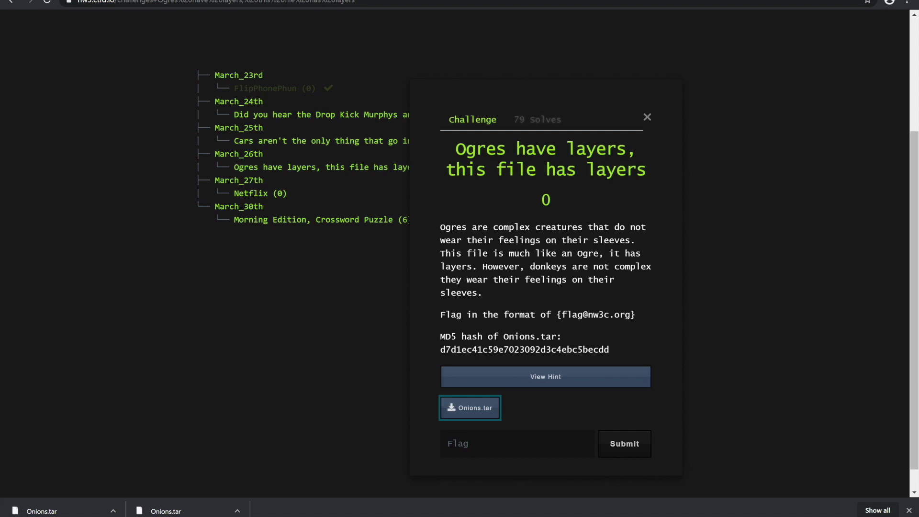
{"action": "mouse_move", "coordinate": [443, 349]}
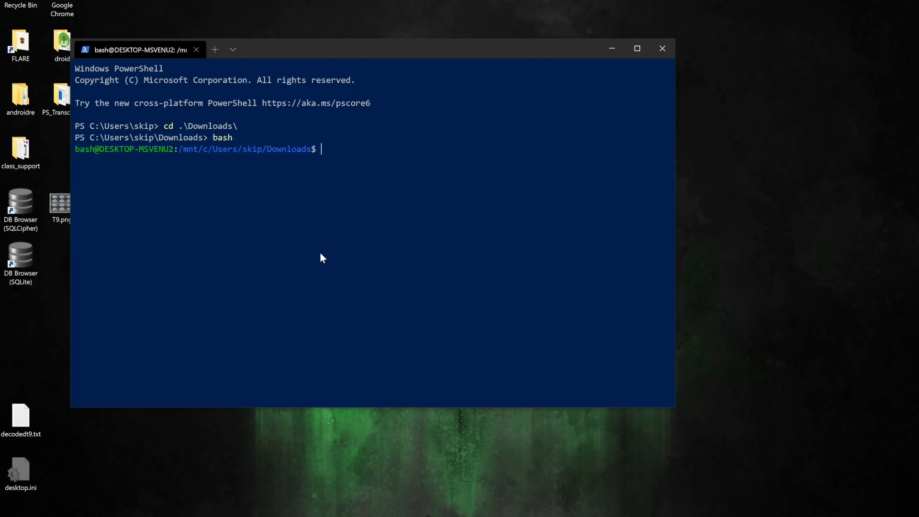
In bash, verify Onions.tar's MD5, confirm it is a POSIX tar archive, and extract Onions.db
{"action": "type", "text": "ls"}
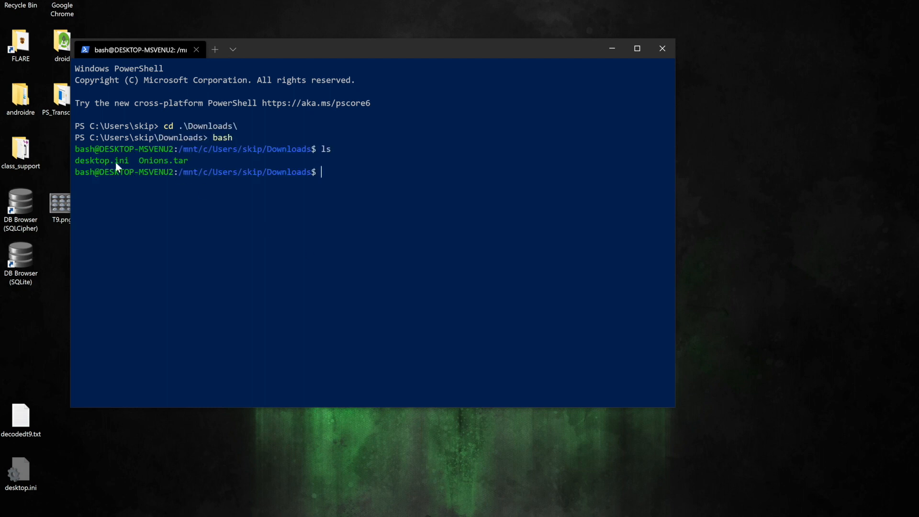
{"action": "mouse_move", "coordinate": [370, 248]}
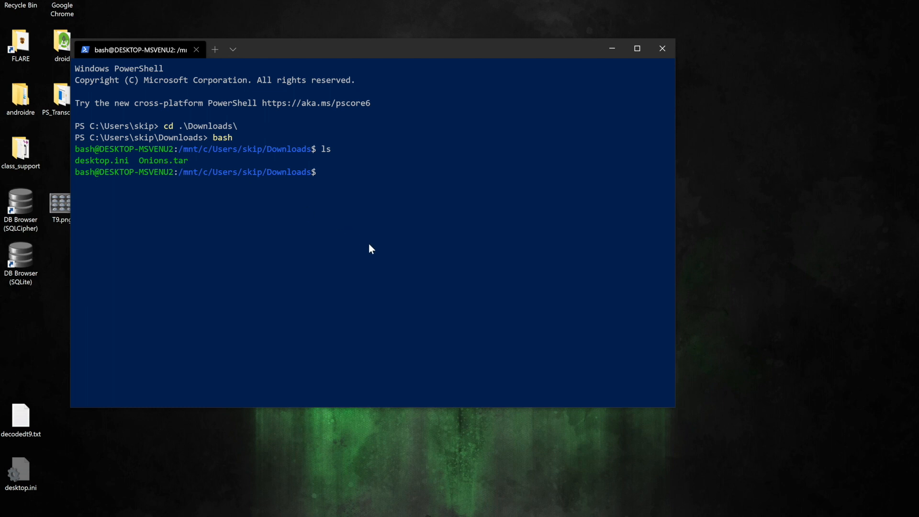
{"action": "type", "text": "openssl md5 Onions.tar"}
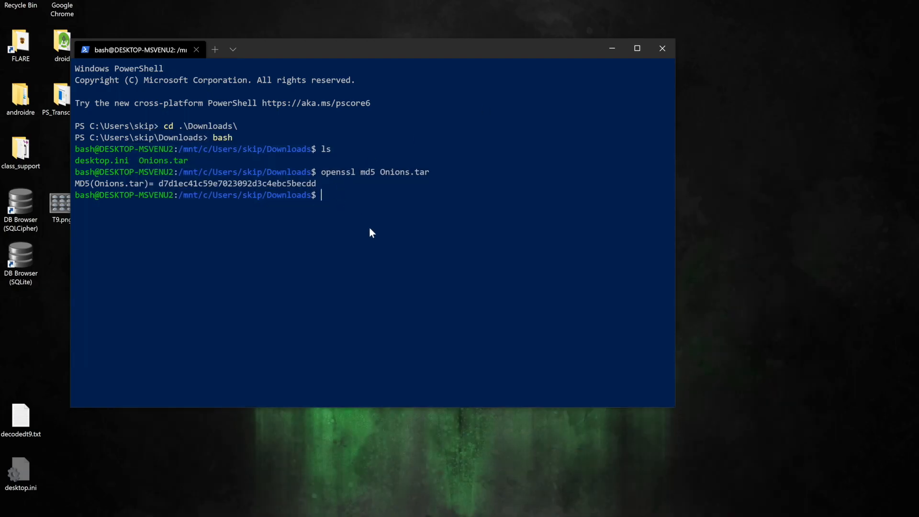
{"action": "type", "text": "file Onions.tar"}
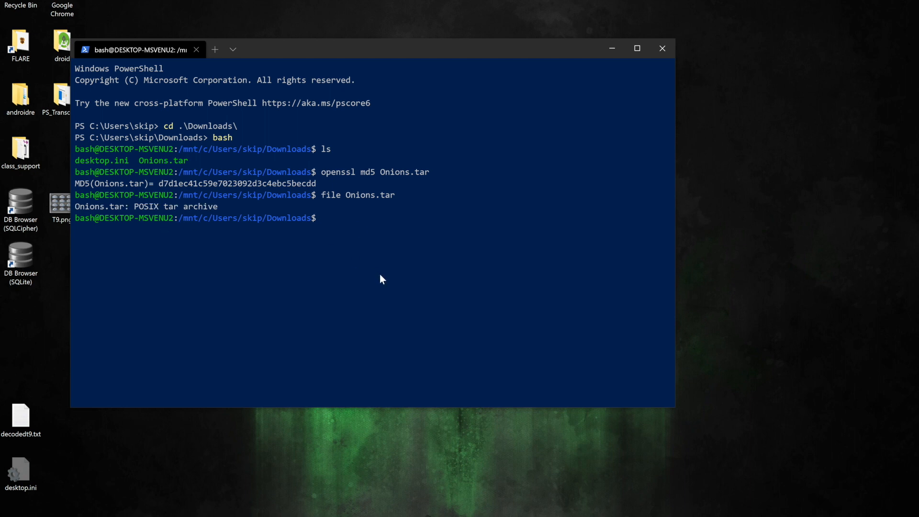
{"action": "mouse_move", "coordinate": [386, 276]}
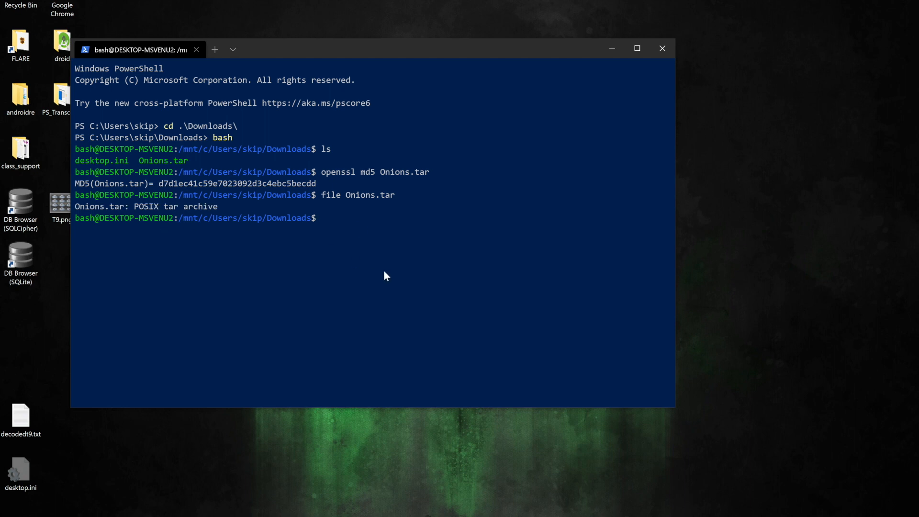
{"action": "type", "text": "tar -xf Onions.tar"}
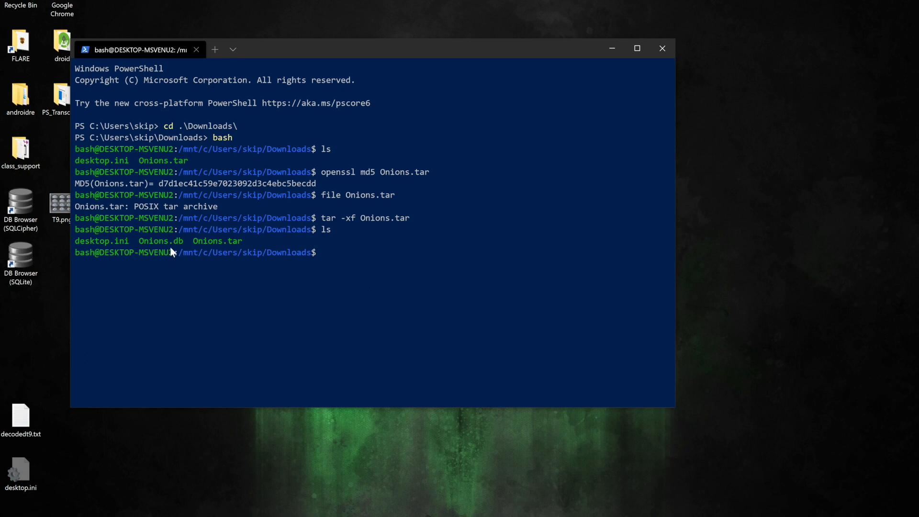
Launch DB Browser for SQLite
{"action": "left_click", "coordinate": [59, 203]}
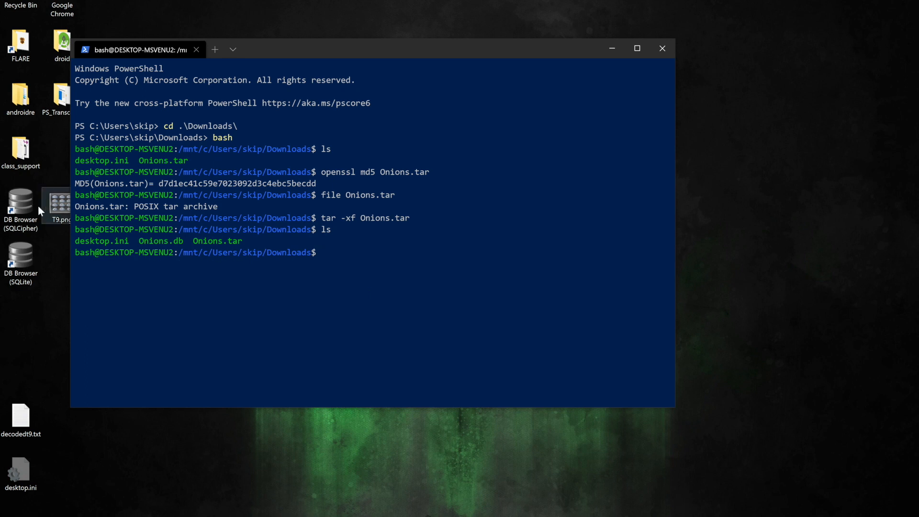
{"action": "left_click", "coordinate": [20, 261]}
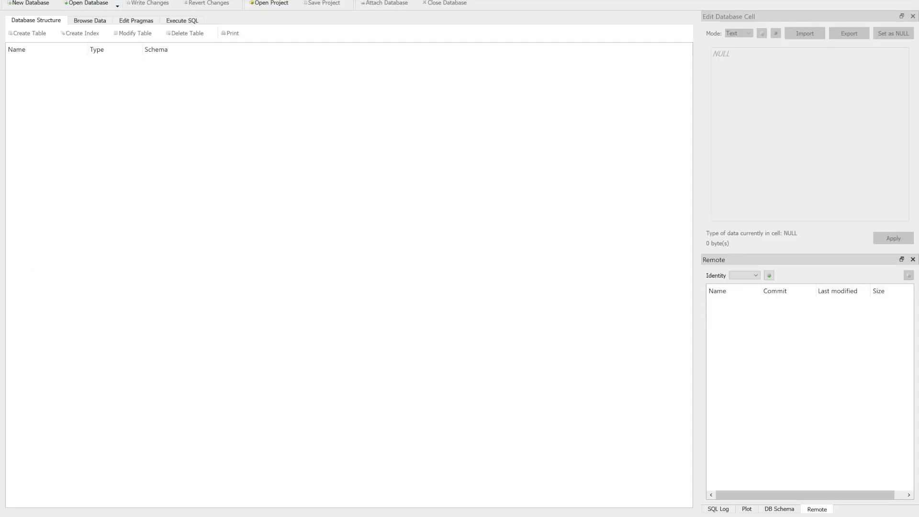
{"action": "mouse_move", "coordinate": [82, 7]}
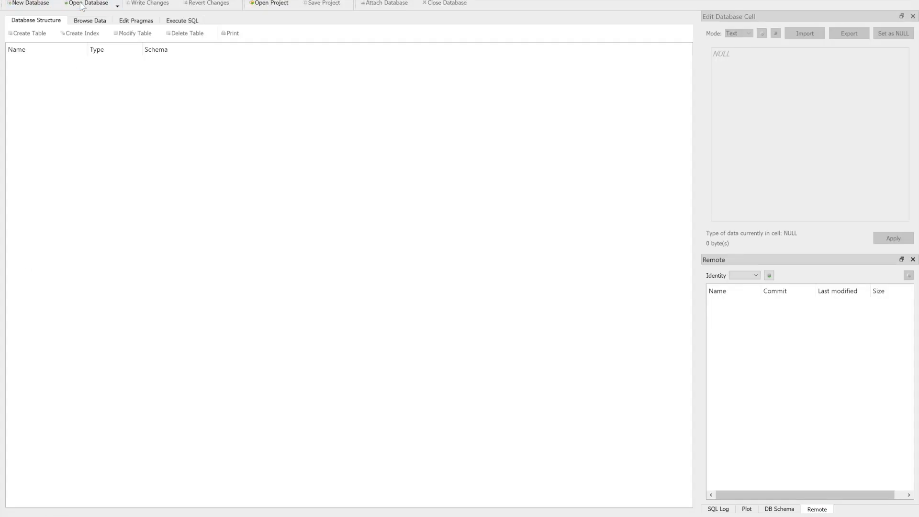
Open Onions.db from Downloads, revealing tables LAYERS, SWAMP and sqlite_sequence
{"action": "left_click", "coordinate": [88, 4]}
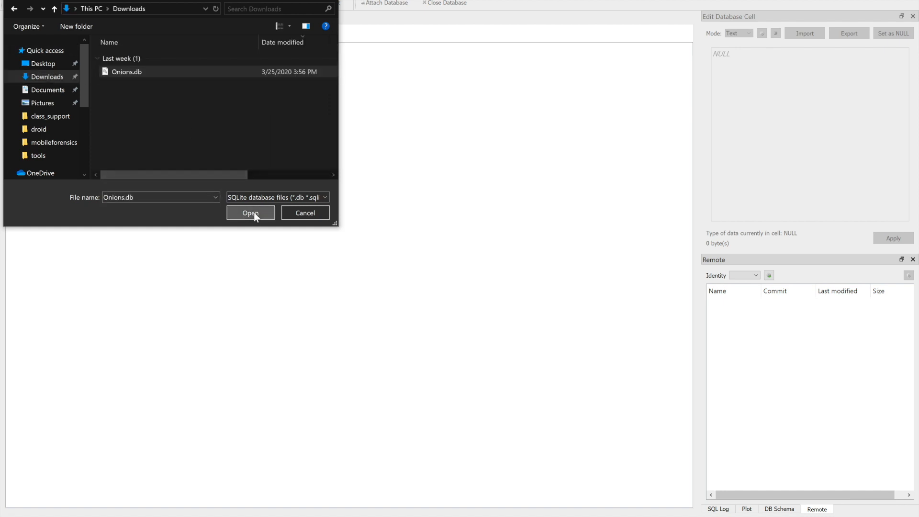
{"action": "left_click", "coordinate": [250, 212]}
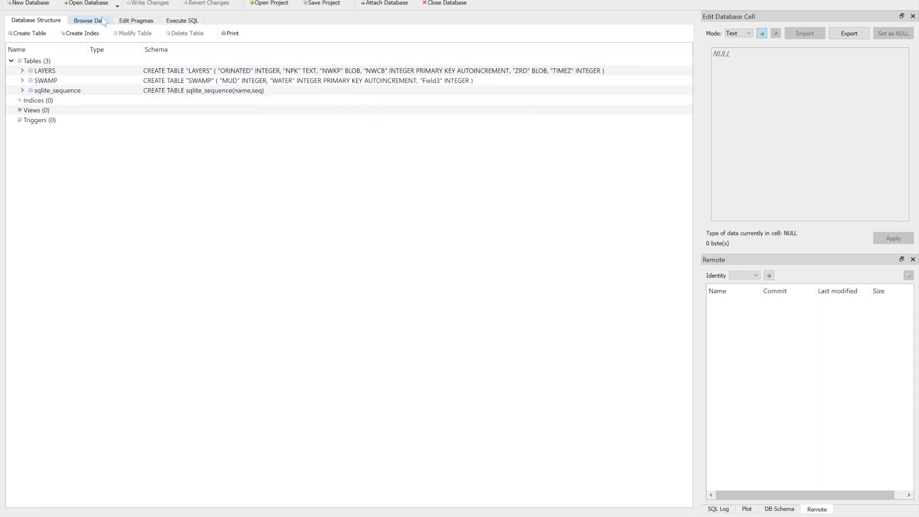
Browse the LAYERS table's nine rows of chat messages and encoded columns
{"action": "left_click", "coordinate": [90, 20]}
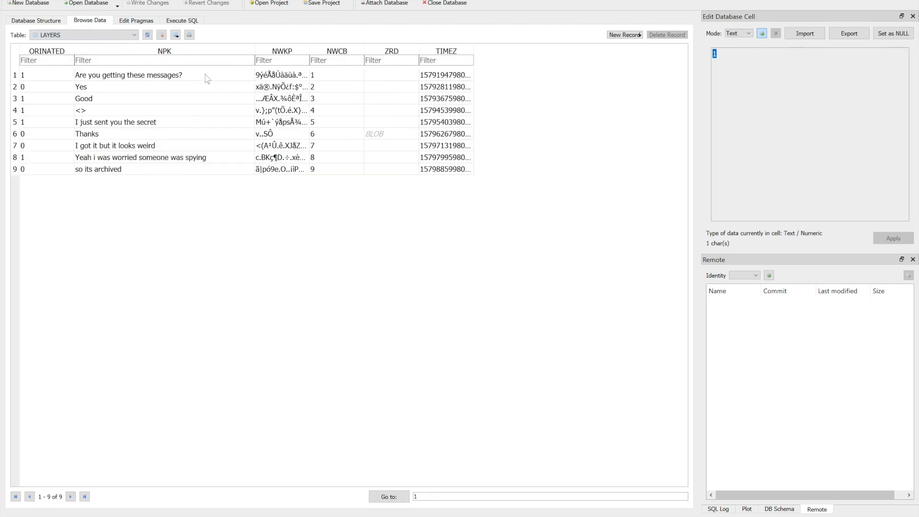
{"action": "mouse_move", "coordinate": [197, 101]}
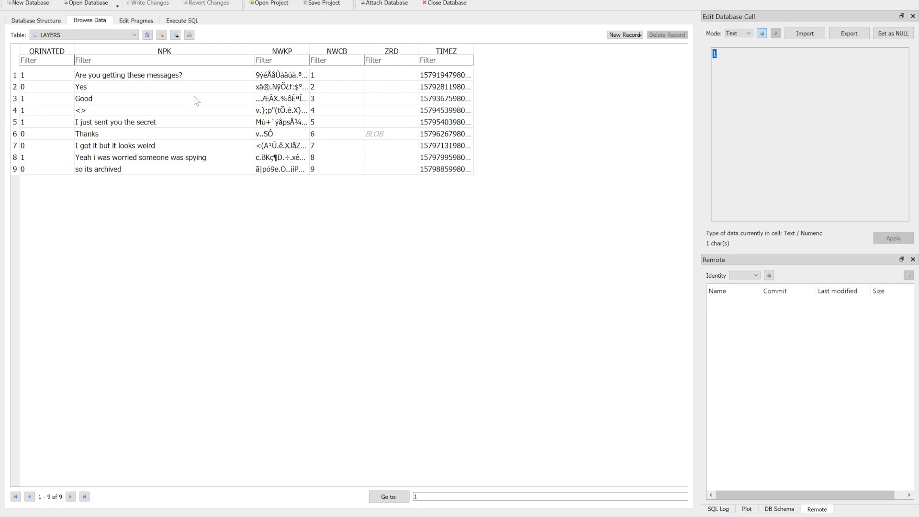
{"action": "mouse_move", "coordinate": [188, 124]}
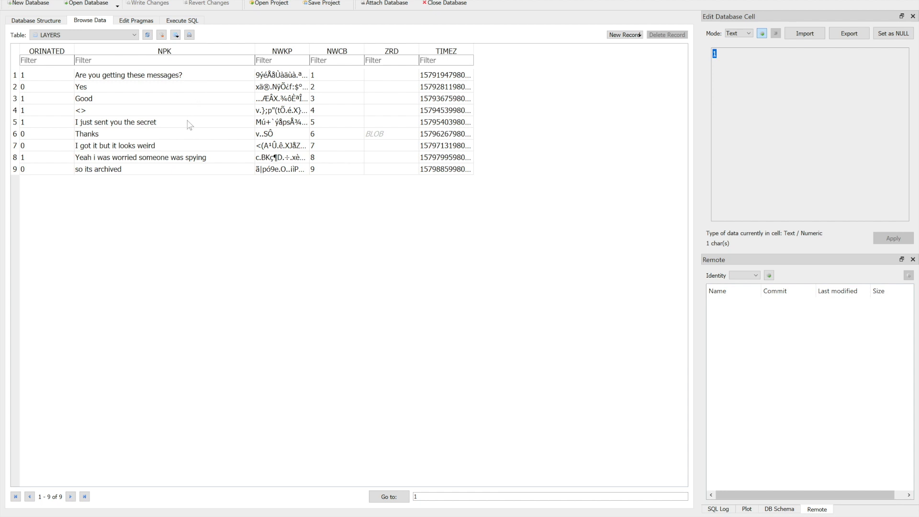
{"action": "mouse_move", "coordinate": [182, 150]}
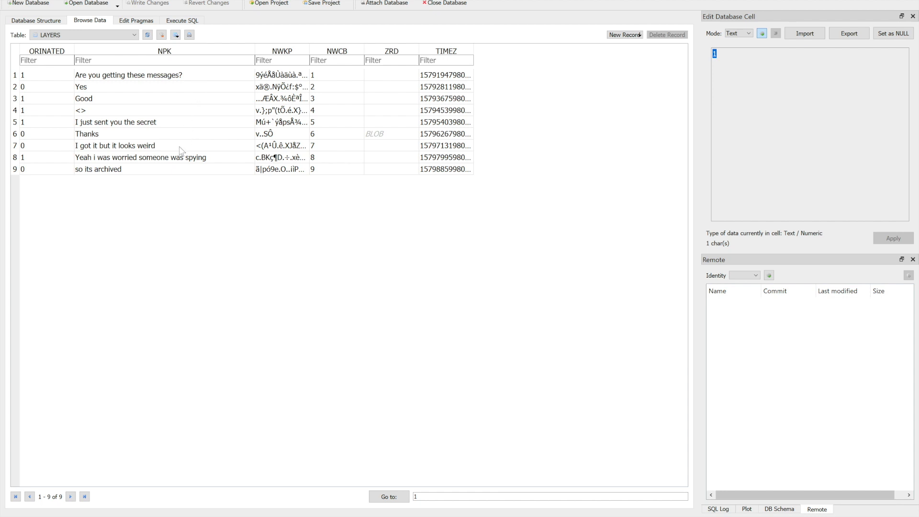
{"action": "mouse_move", "coordinate": [89, 111]}
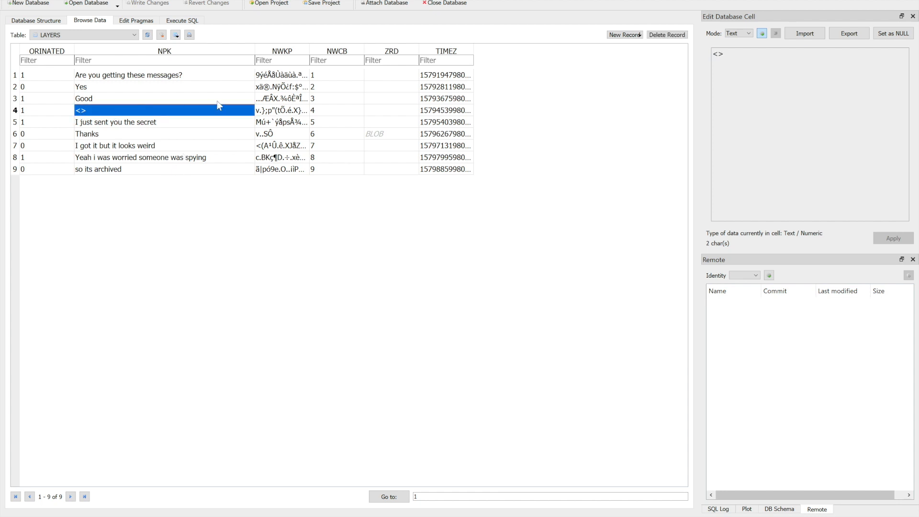
{"action": "mouse_move", "coordinate": [285, 92]}
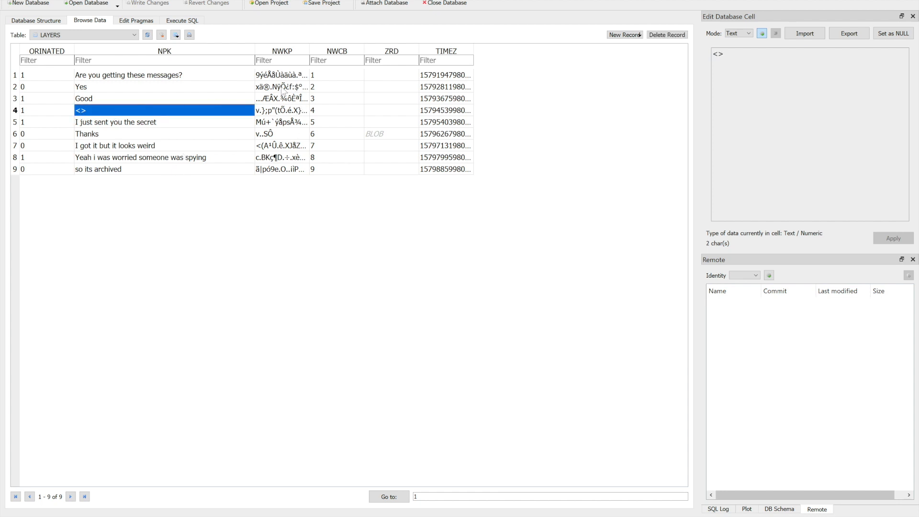
{"action": "mouse_move", "coordinate": [374, 138]}
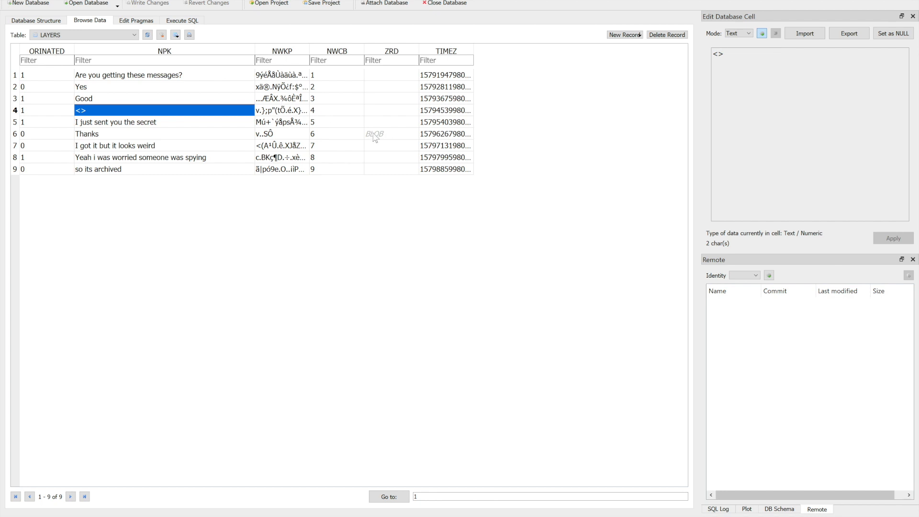
Inspect row 6's ZRD BLOB as 640 bytes of hex starting 1f 8b 08 08
{"action": "left_click", "coordinate": [391, 134]}
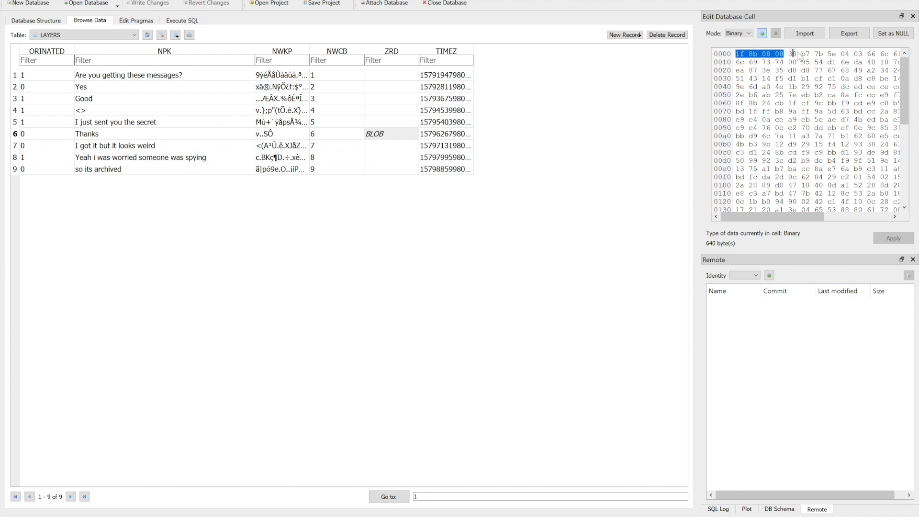
{"action": "left_click_drag", "start_coordinate": [784, 54], "coordinate": [834, 54]}
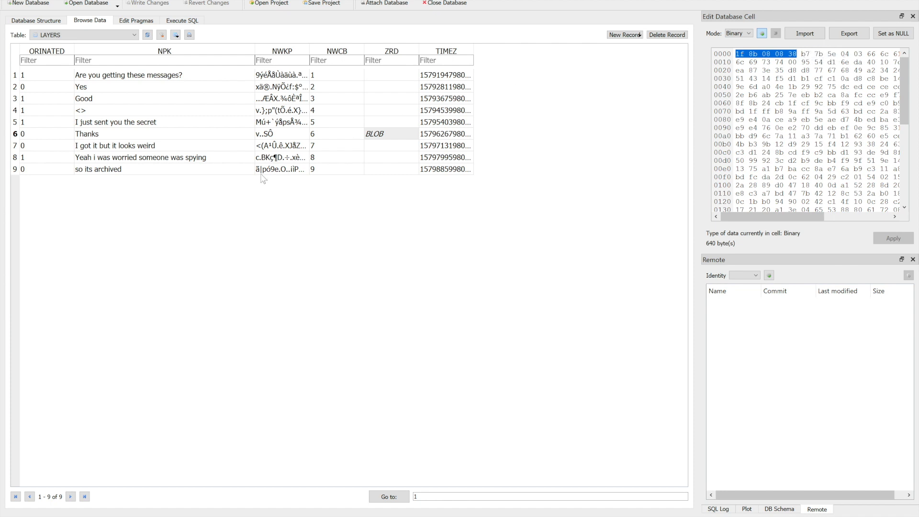
{"action": "mouse_move", "coordinate": [171, 174]}
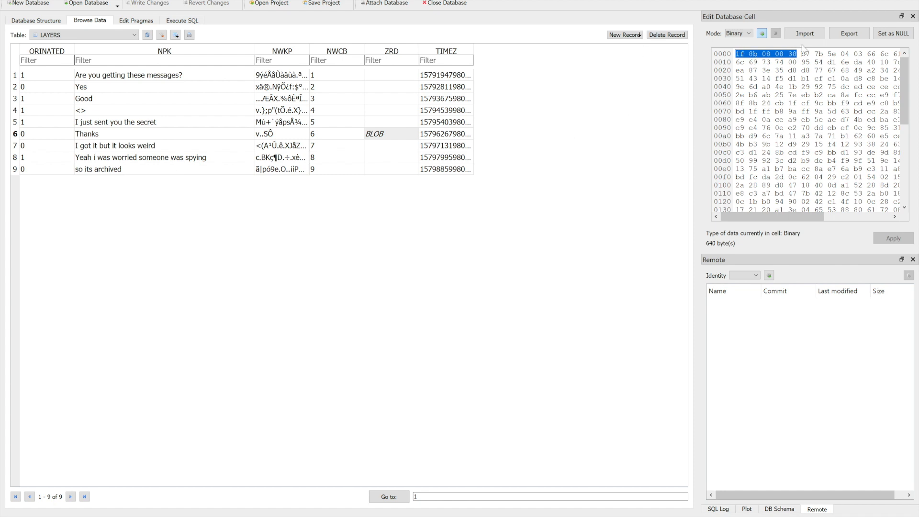
Export the ZRD BLOB to Downloads as onionexport.bin
{"action": "left_click", "coordinate": [848, 32]}
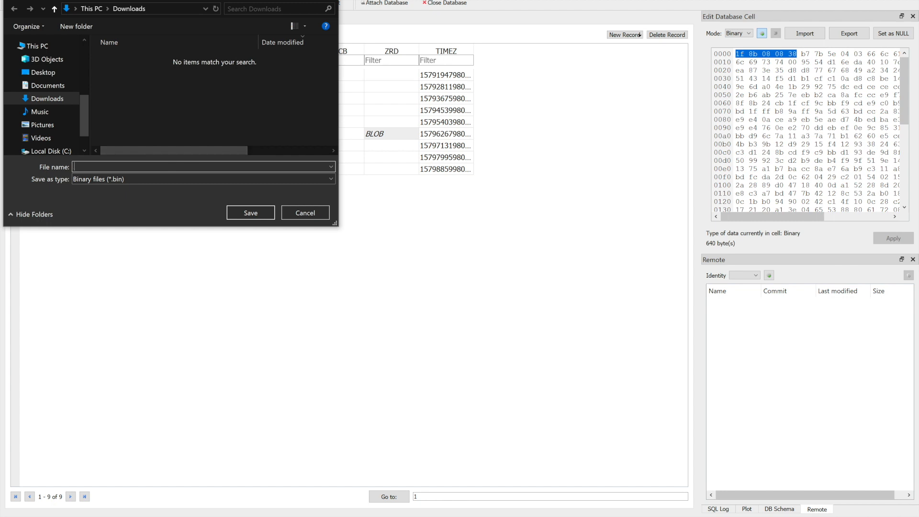
{"action": "type", "text": "onionexport"}
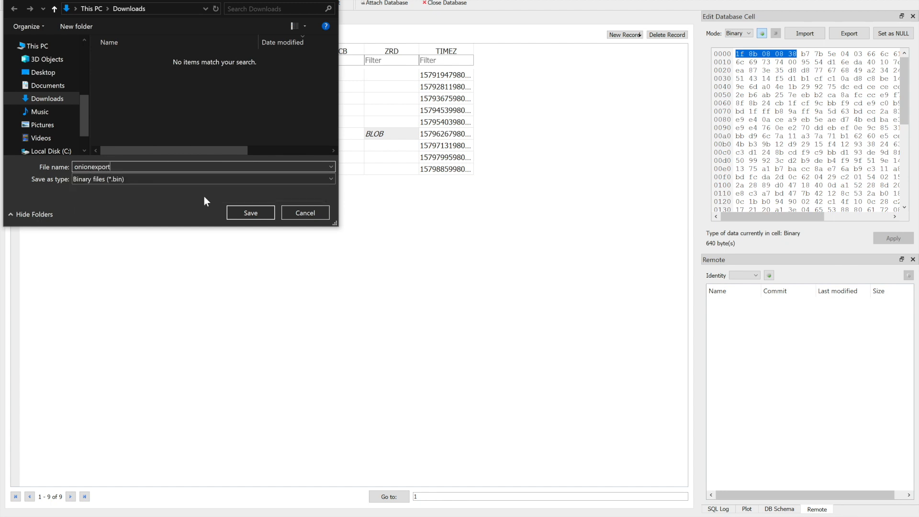
{"action": "left_click", "coordinate": [250, 212]}
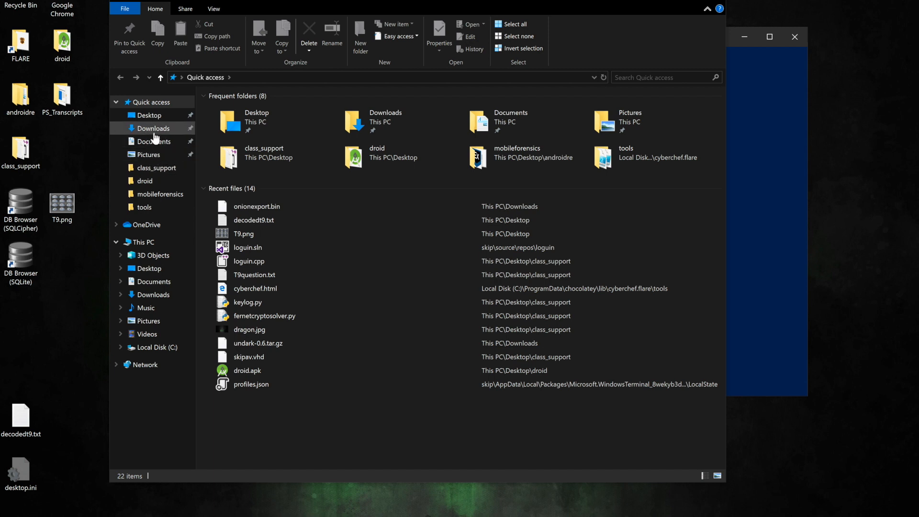
Identify onionexport.bin as gzip-compressed data originally named flag.plist
{"action": "left_click", "coordinate": [154, 127]}
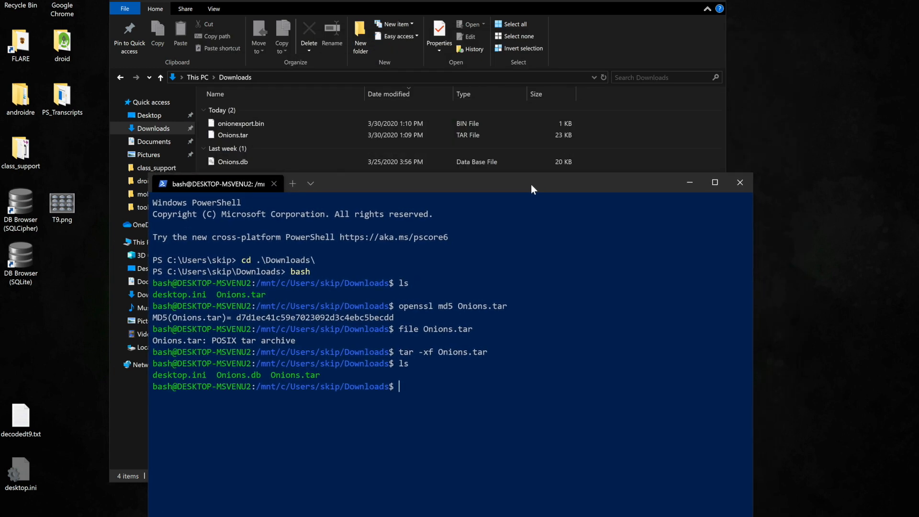
{"action": "type", "text": "file onionexport.bin"}
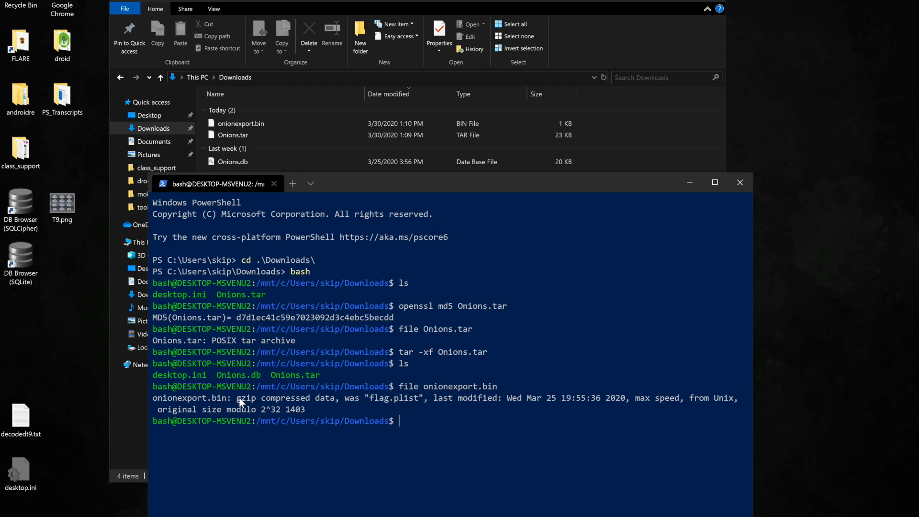
{"action": "left_click_drag", "start_coordinate": [237, 398], "coordinate": [424, 399]}
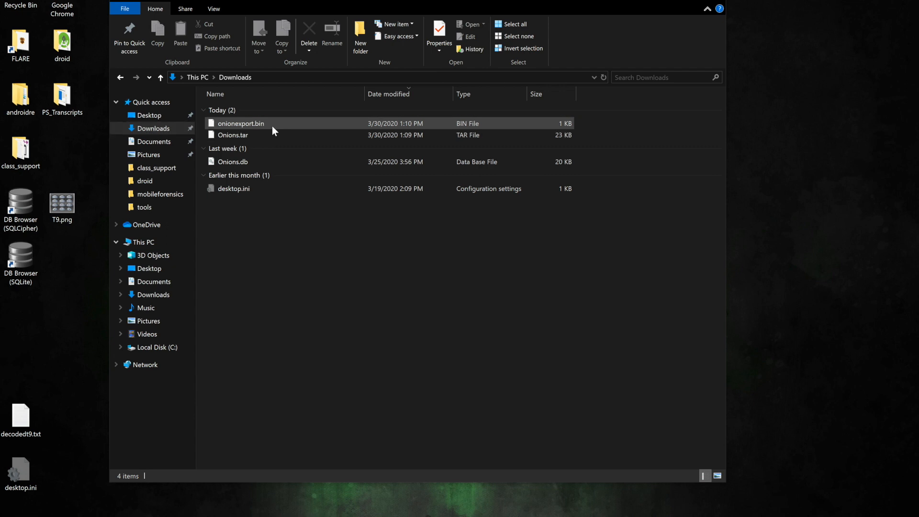
Rename onionexport.bin to onionexport.gz and extract it here with 7-Zip
{"action": "right_click", "coordinate": [275, 130]}
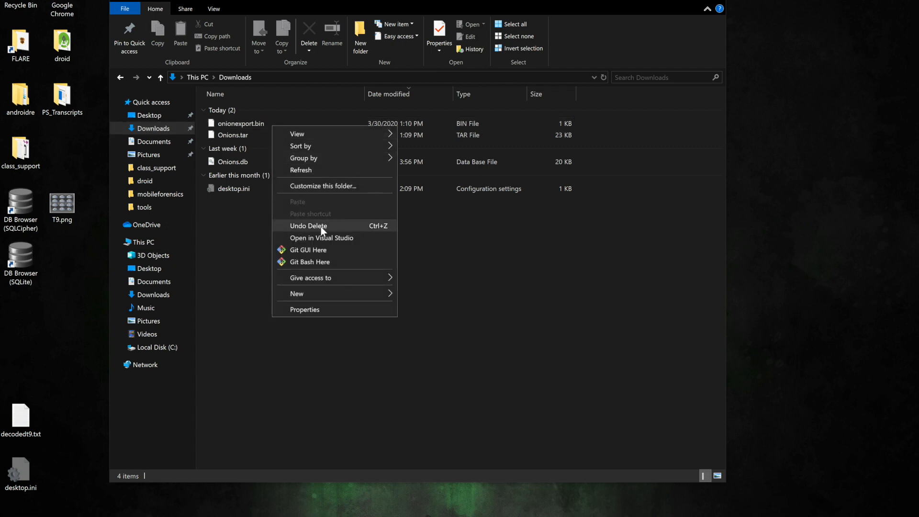
{"action": "right_click", "coordinate": [240, 123]}
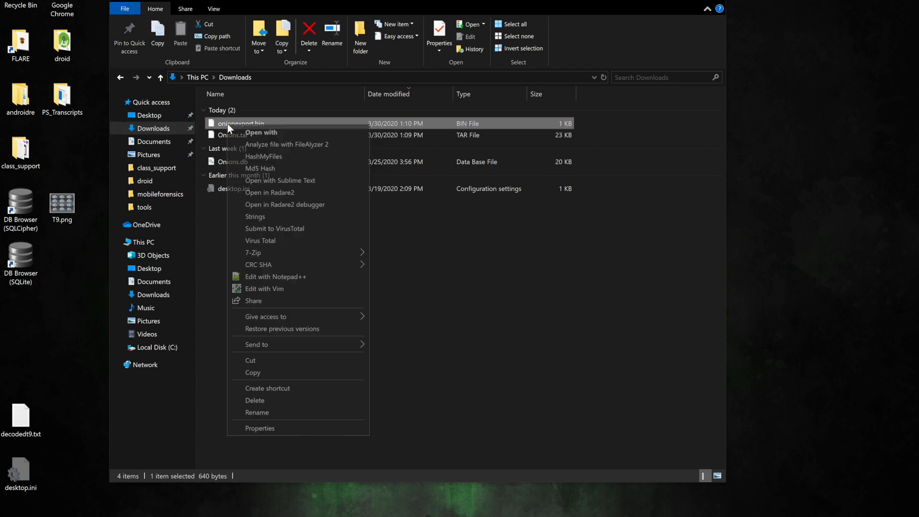
{"action": "mouse_move", "coordinate": [279, 404]}
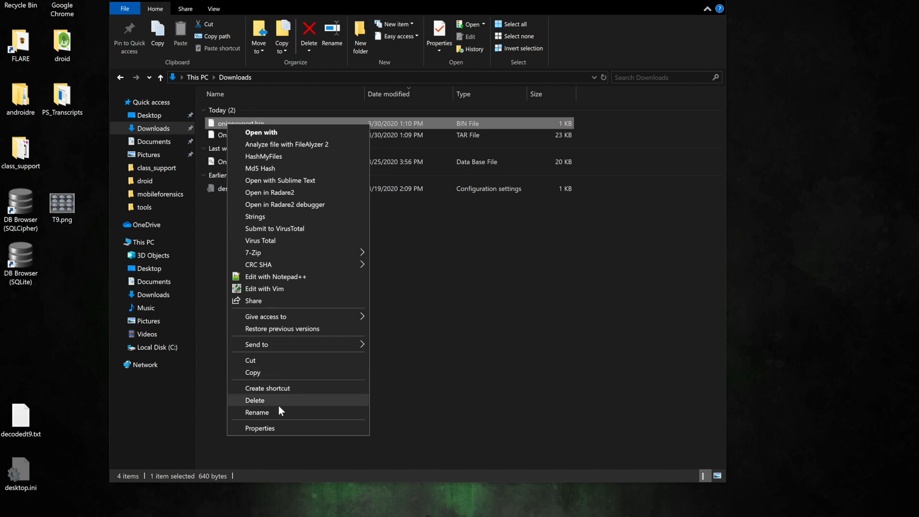
{"action": "left_click", "coordinate": [256, 412]}
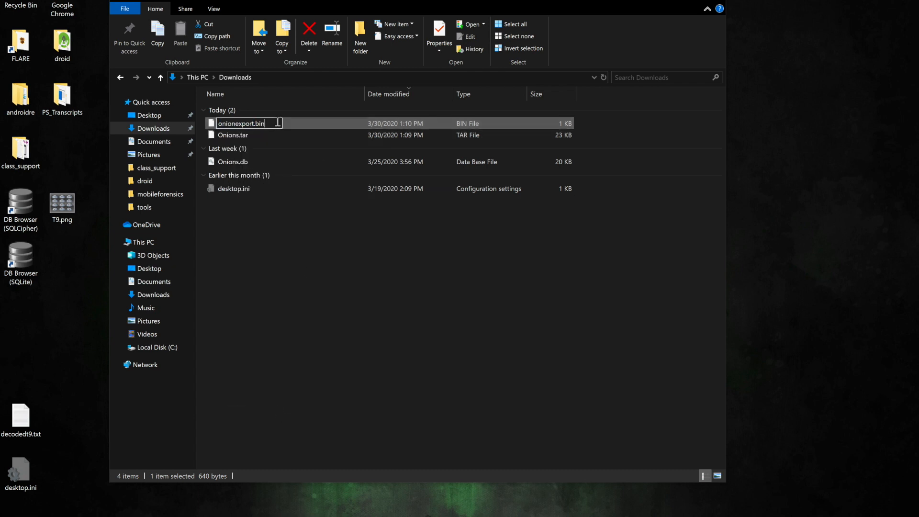
{"action": "type", "text": "gz"}
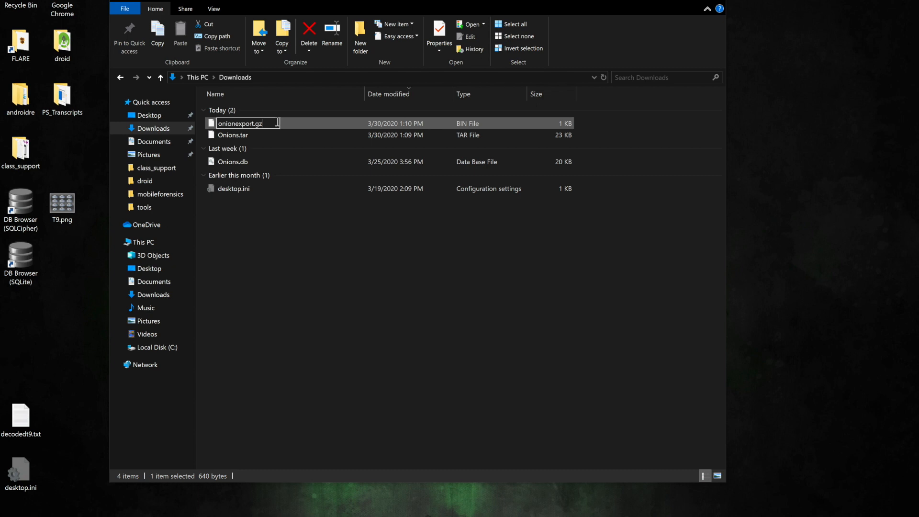
{"action": "key", "text": "Enter"}
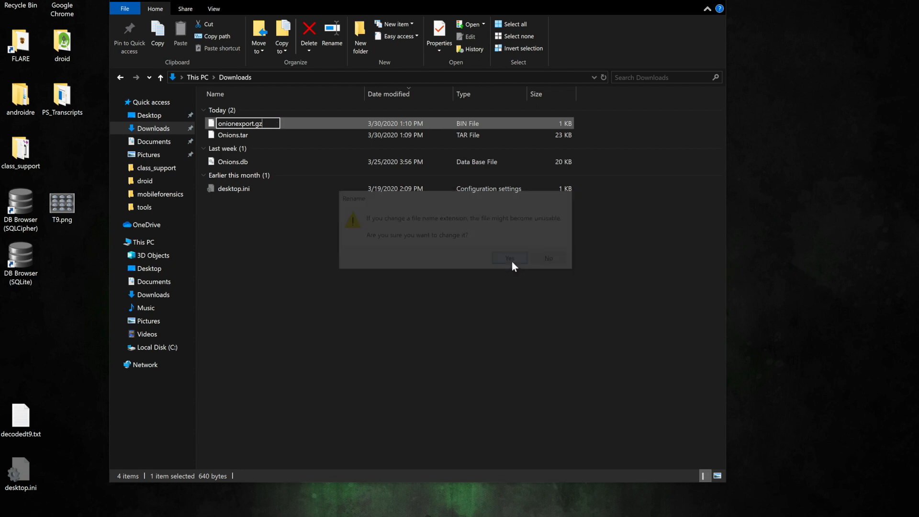
{"action": "left_click", "coordinate": [509, 257]}
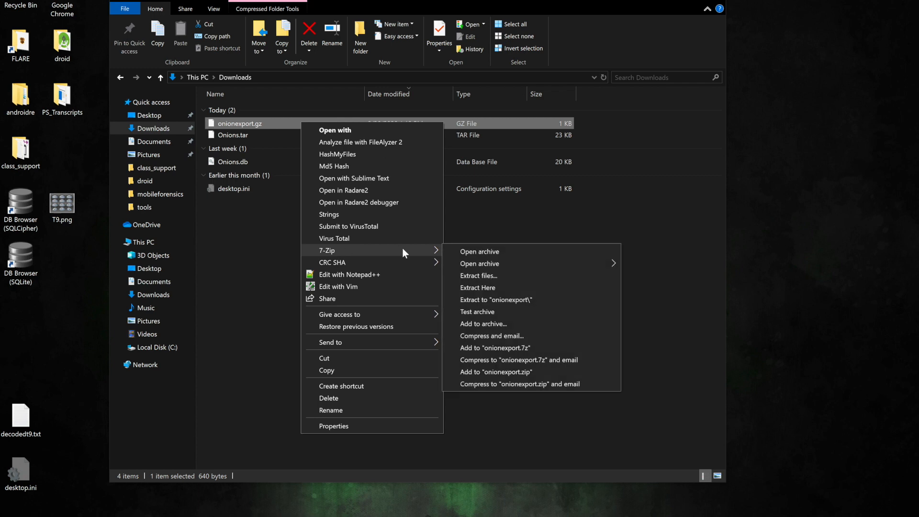
{"action": "left_click", "coordinate": [477, 288]}
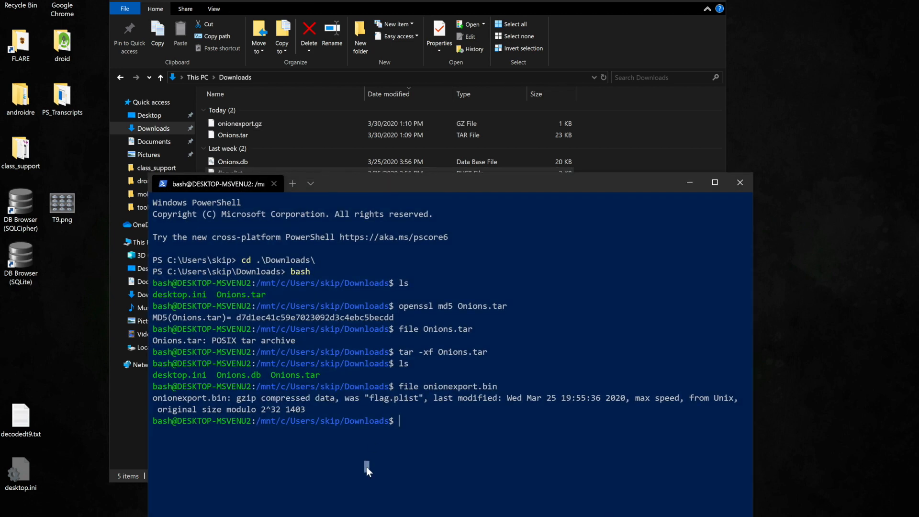
Display flag.plist with cat and select the hex-encoded FLAG string for copying
{"action": "type", "text": "cat flag.plist"}
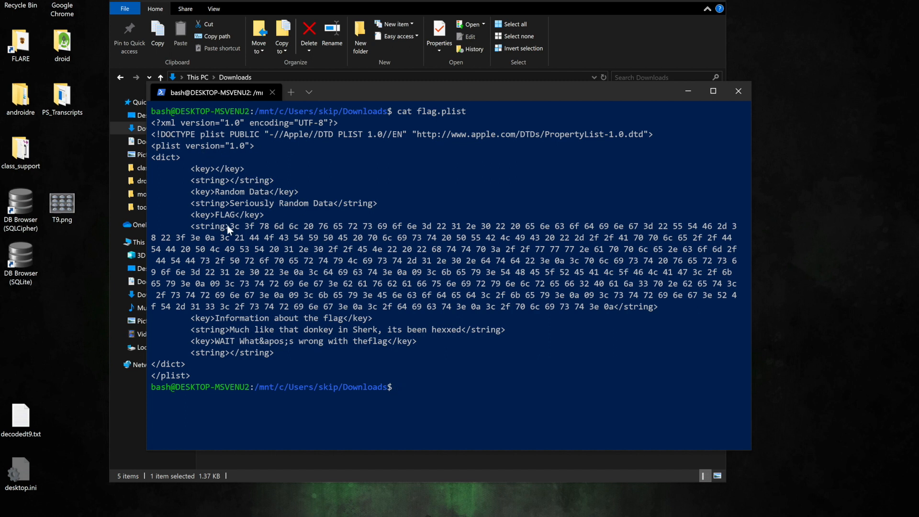
{"action": "mouse_move", "coordinate": [242, 324]}
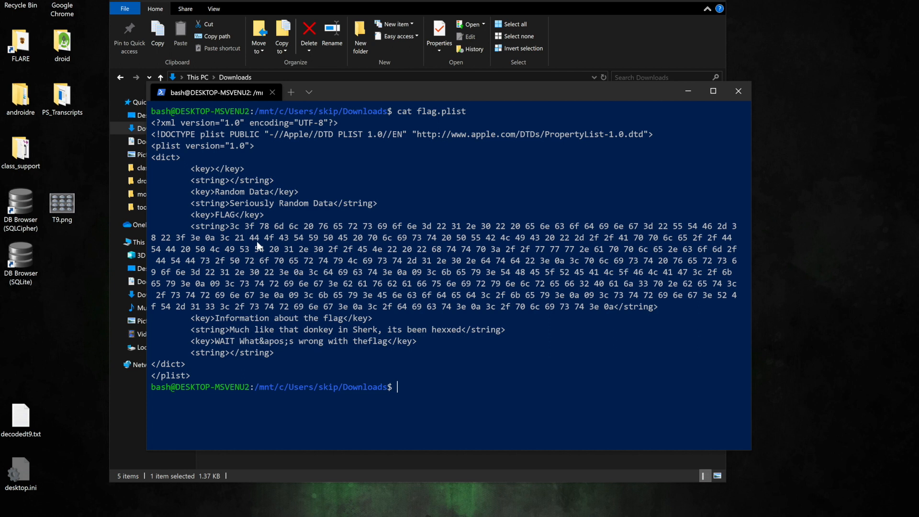
{"action": "left_click_drag", "start_coordinate": [232, 226], "coordinate": [331, 287]}
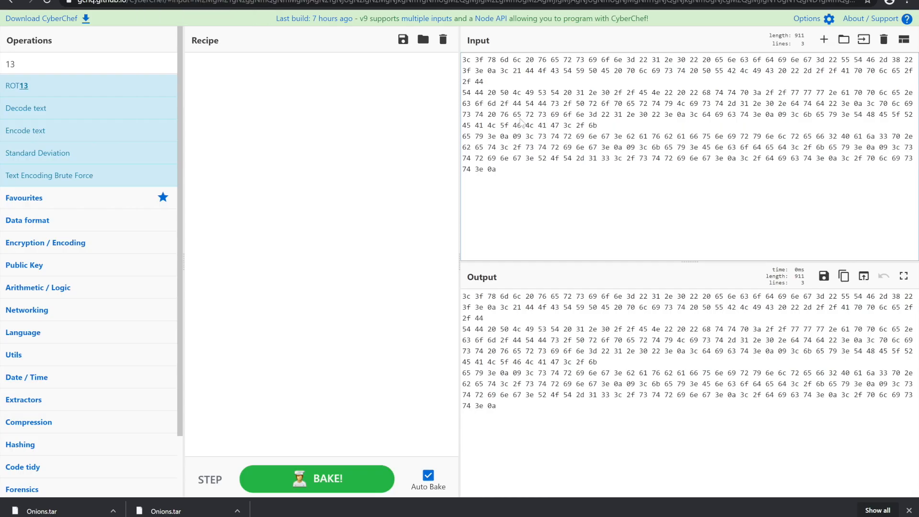
Decode the hex with From Hex to reveal THE_REAL_FLAG, then keep only that ROT-13 string as input
{"action": "left_click", "coordinate": [88, 63]}
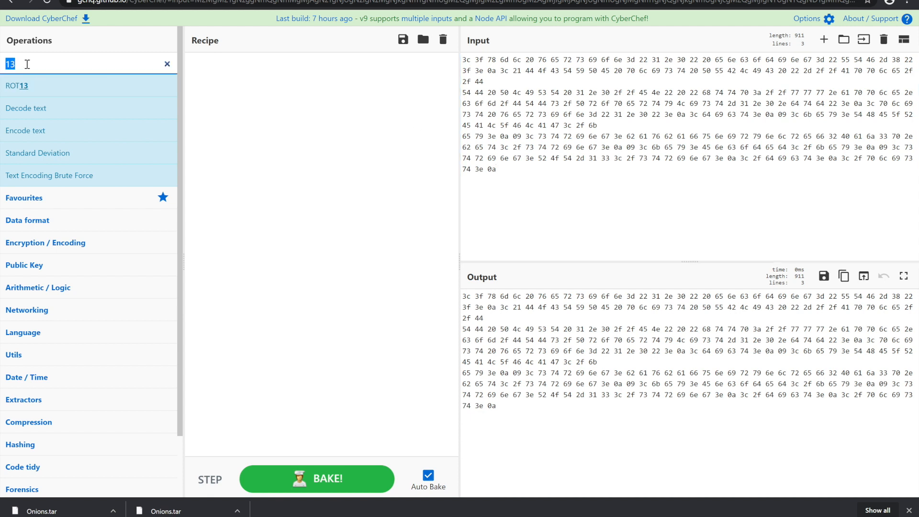
{"action": "type", "text": "hex"}
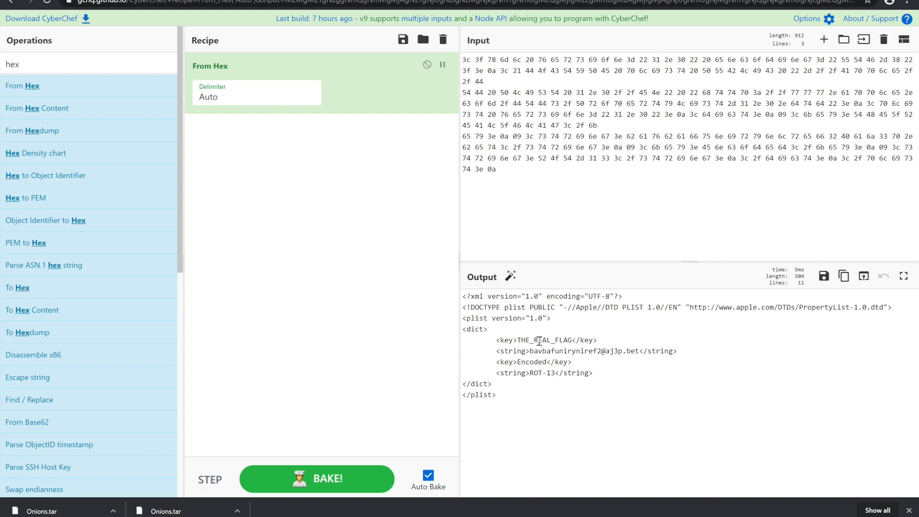
{"action": "left_click_drag", "start_coordinate": [530, 350], "coordinate": [621, 350]}
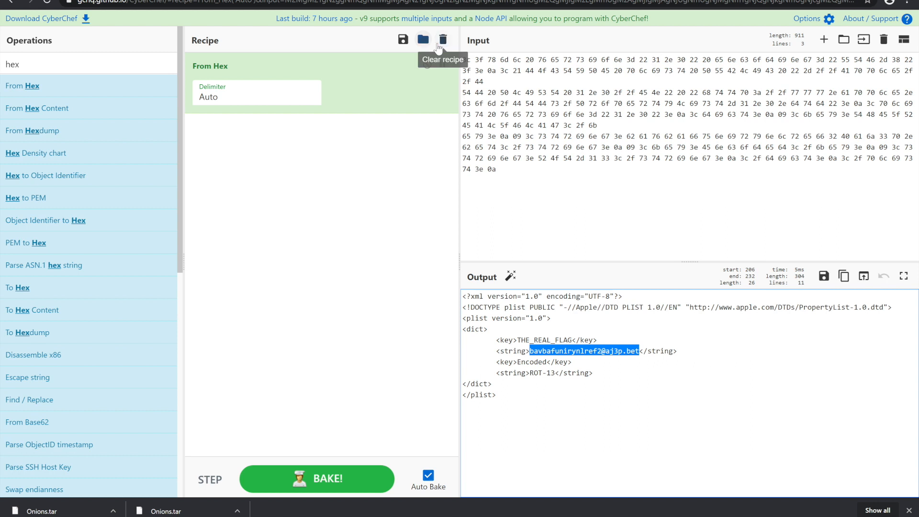
{"action": "left_click", "coordinate": [442, 40]}
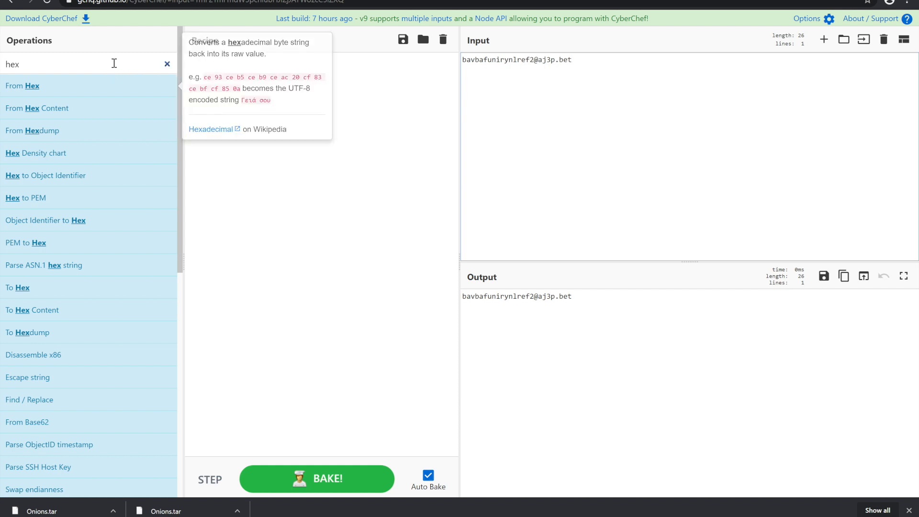
{"action": "type", "text": "13"}
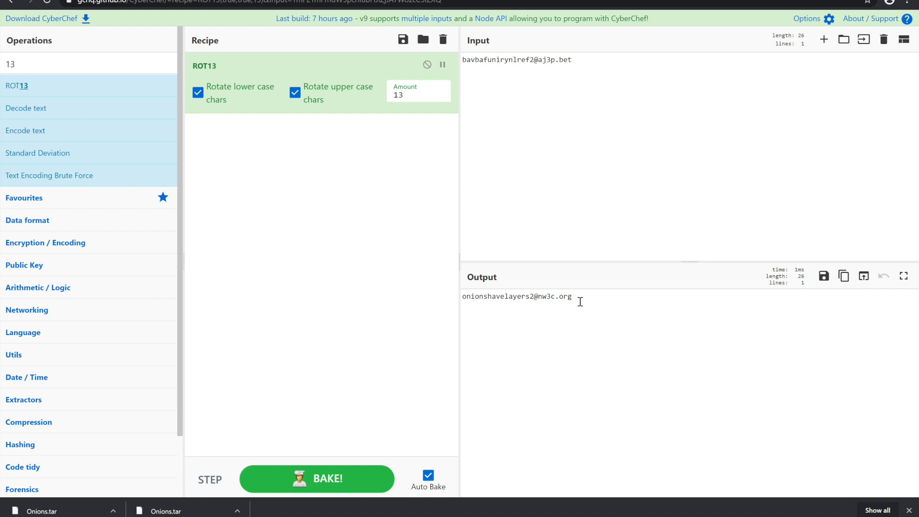
{"action": "triple_click", "coordinate": [515, 295]}
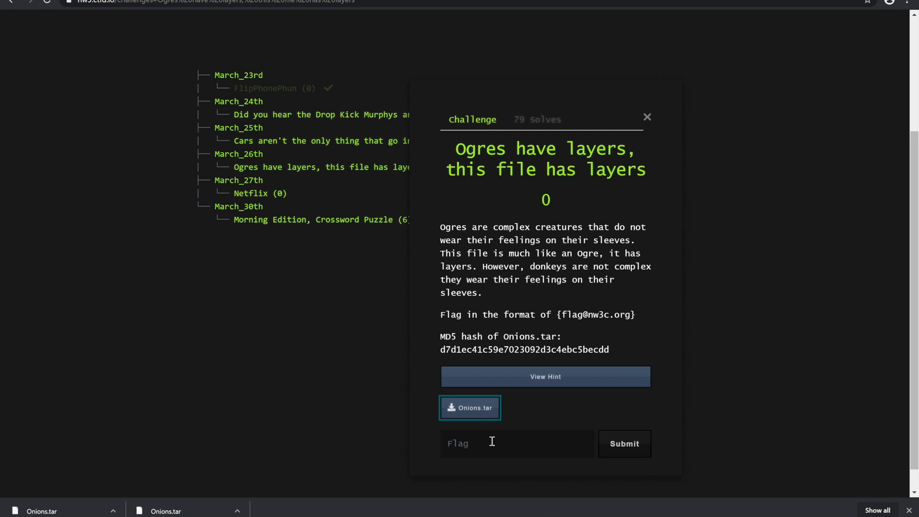
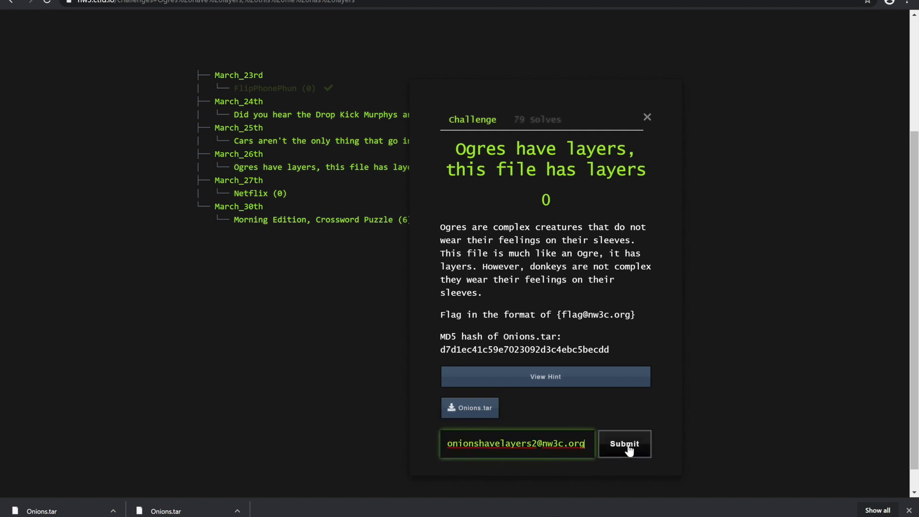
{"action": "left_click", "coordinate": [624, 443]}
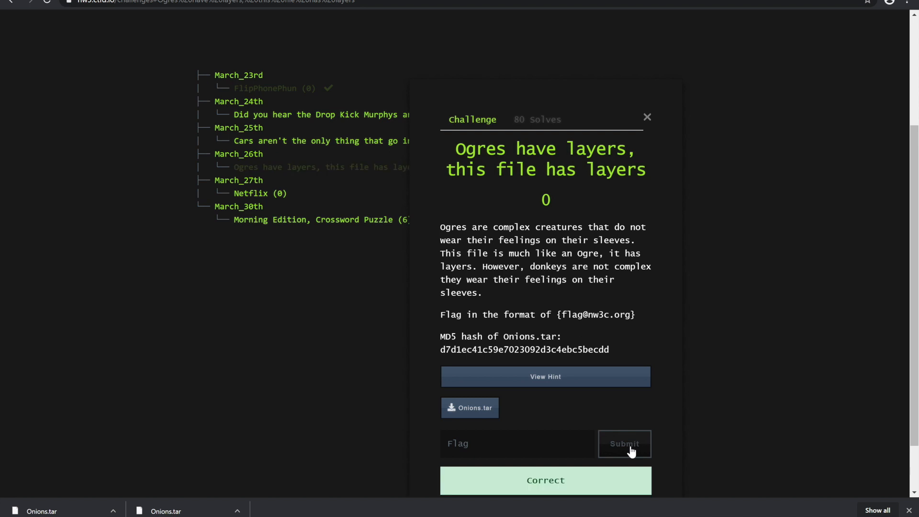
{"action": "mouse_move", "coordinate": [620, 333]}
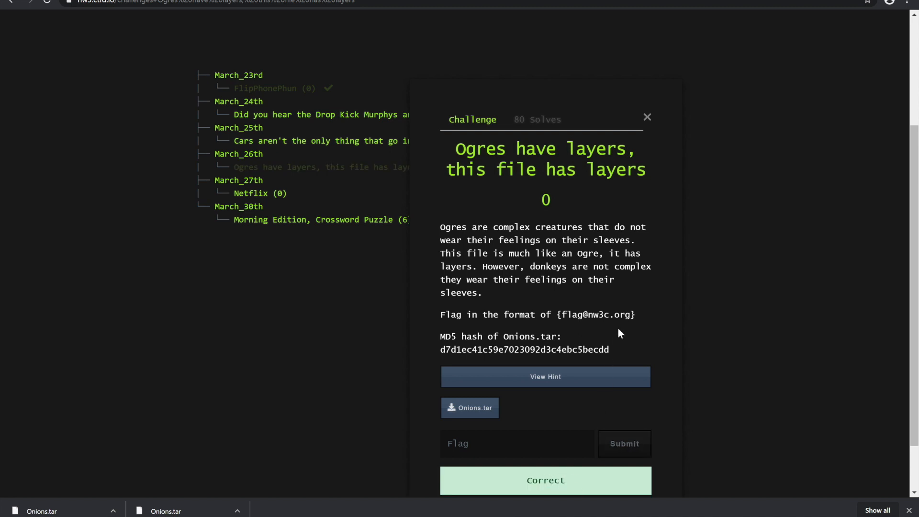